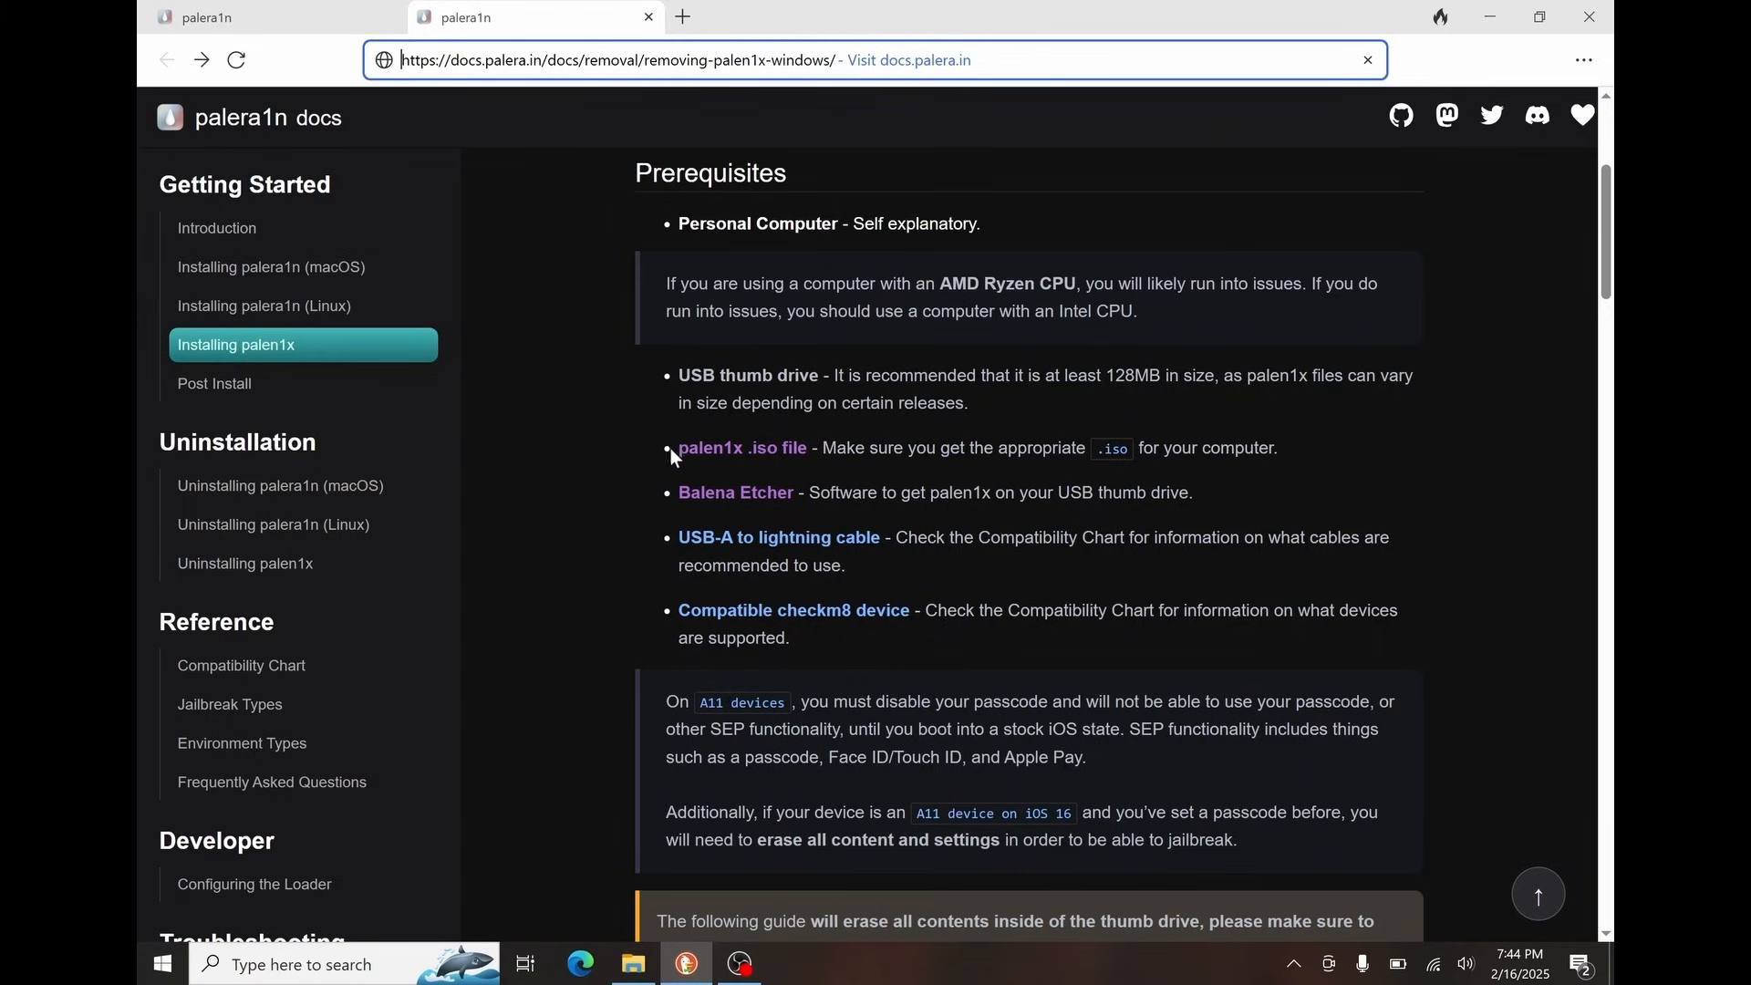
mouse_move(1089, 518)
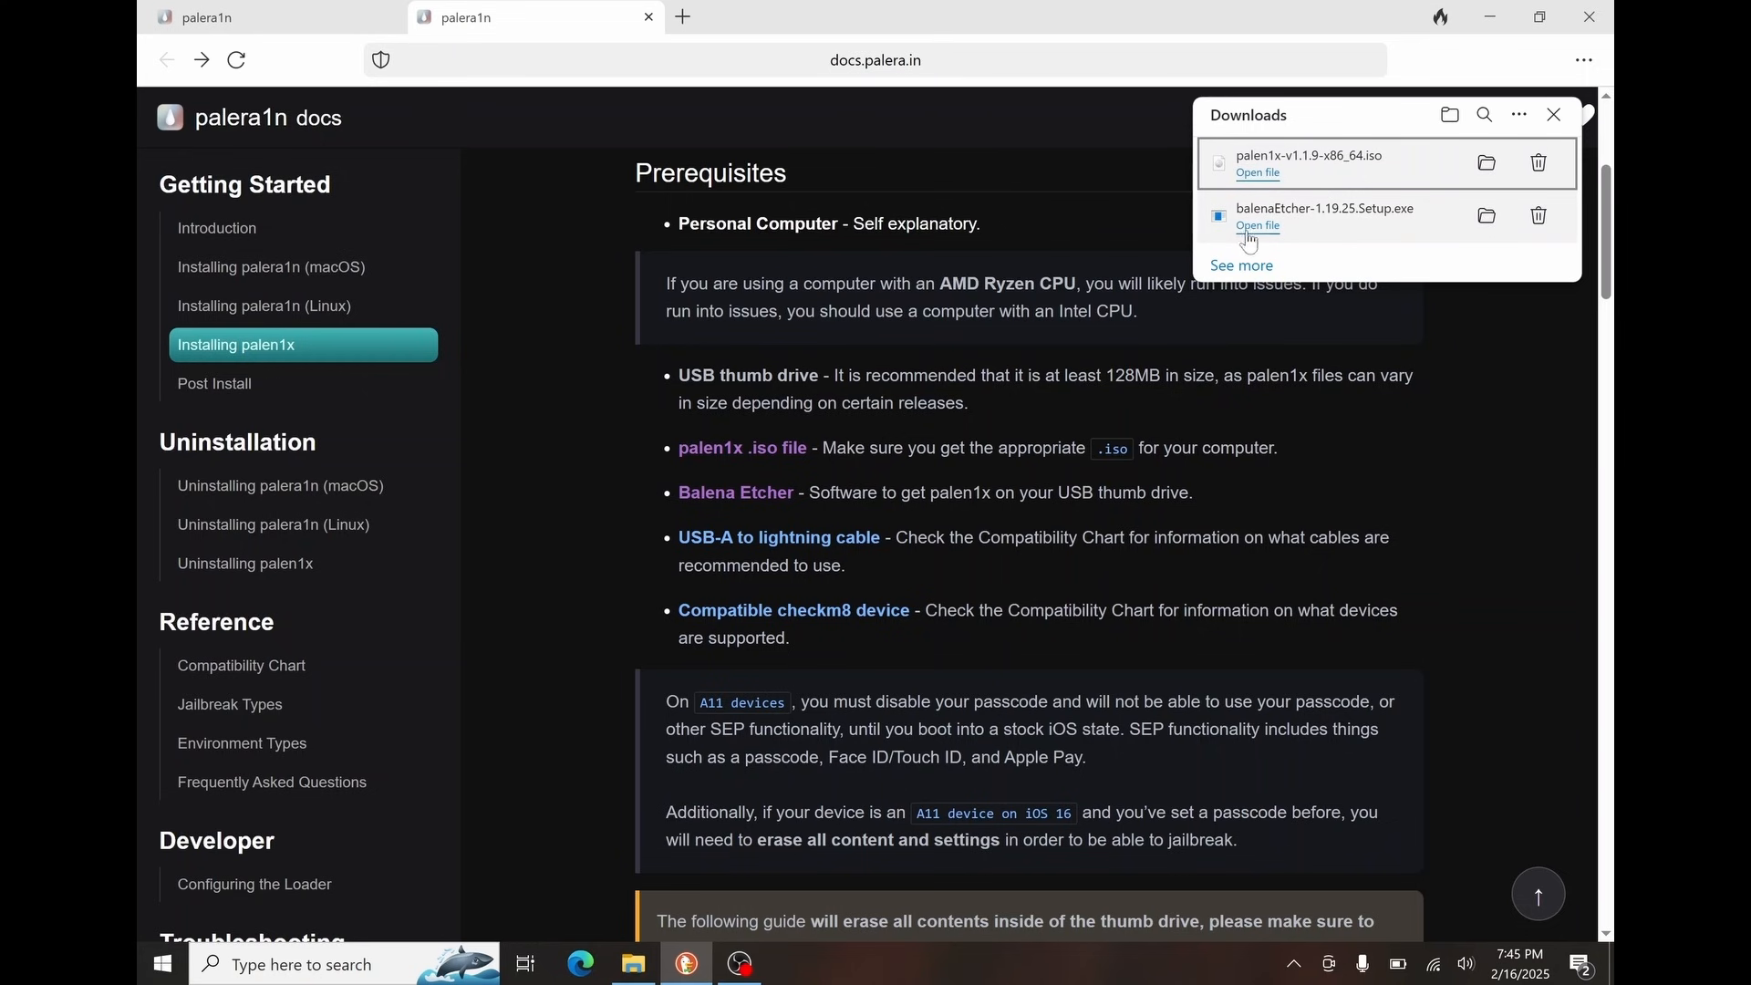
Run the downloaded balenaEtcher-1.19.25 Setup installer from the Edge Downloads panel
left_click(1257, 230)
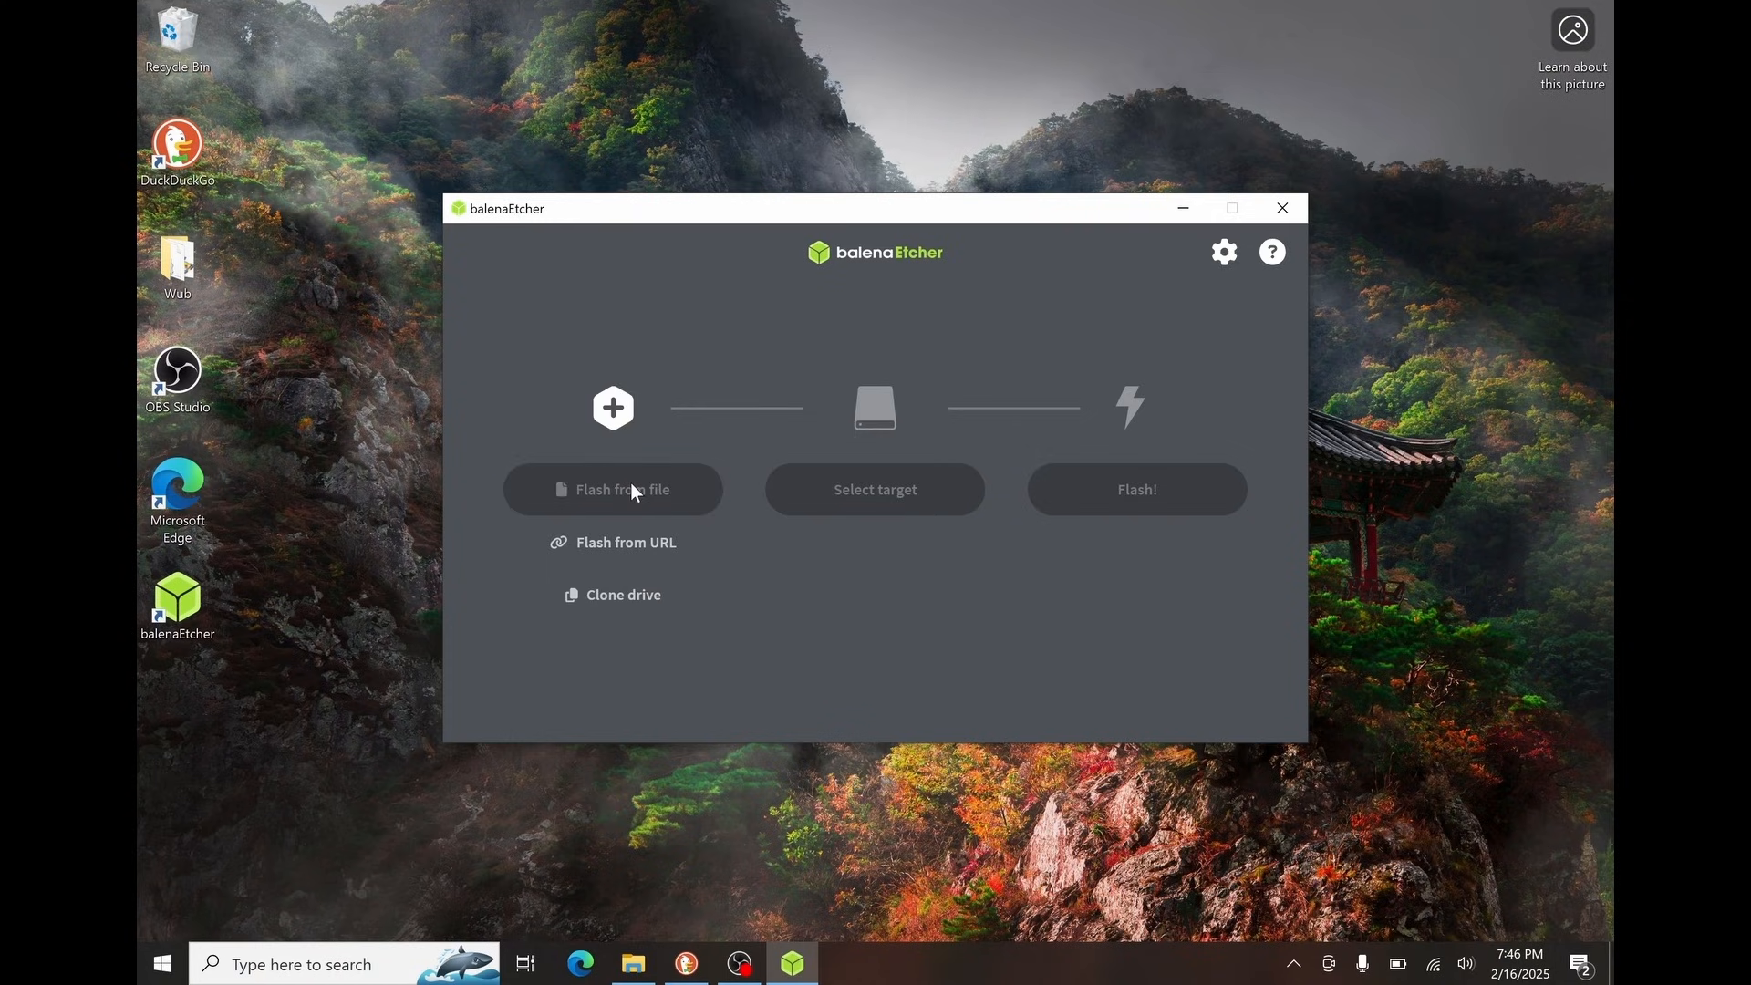
Flash the palen1x-v1.1.9-x86_64 ISO from Downloads onto the Corsair USB drive
left_click(613, 489)
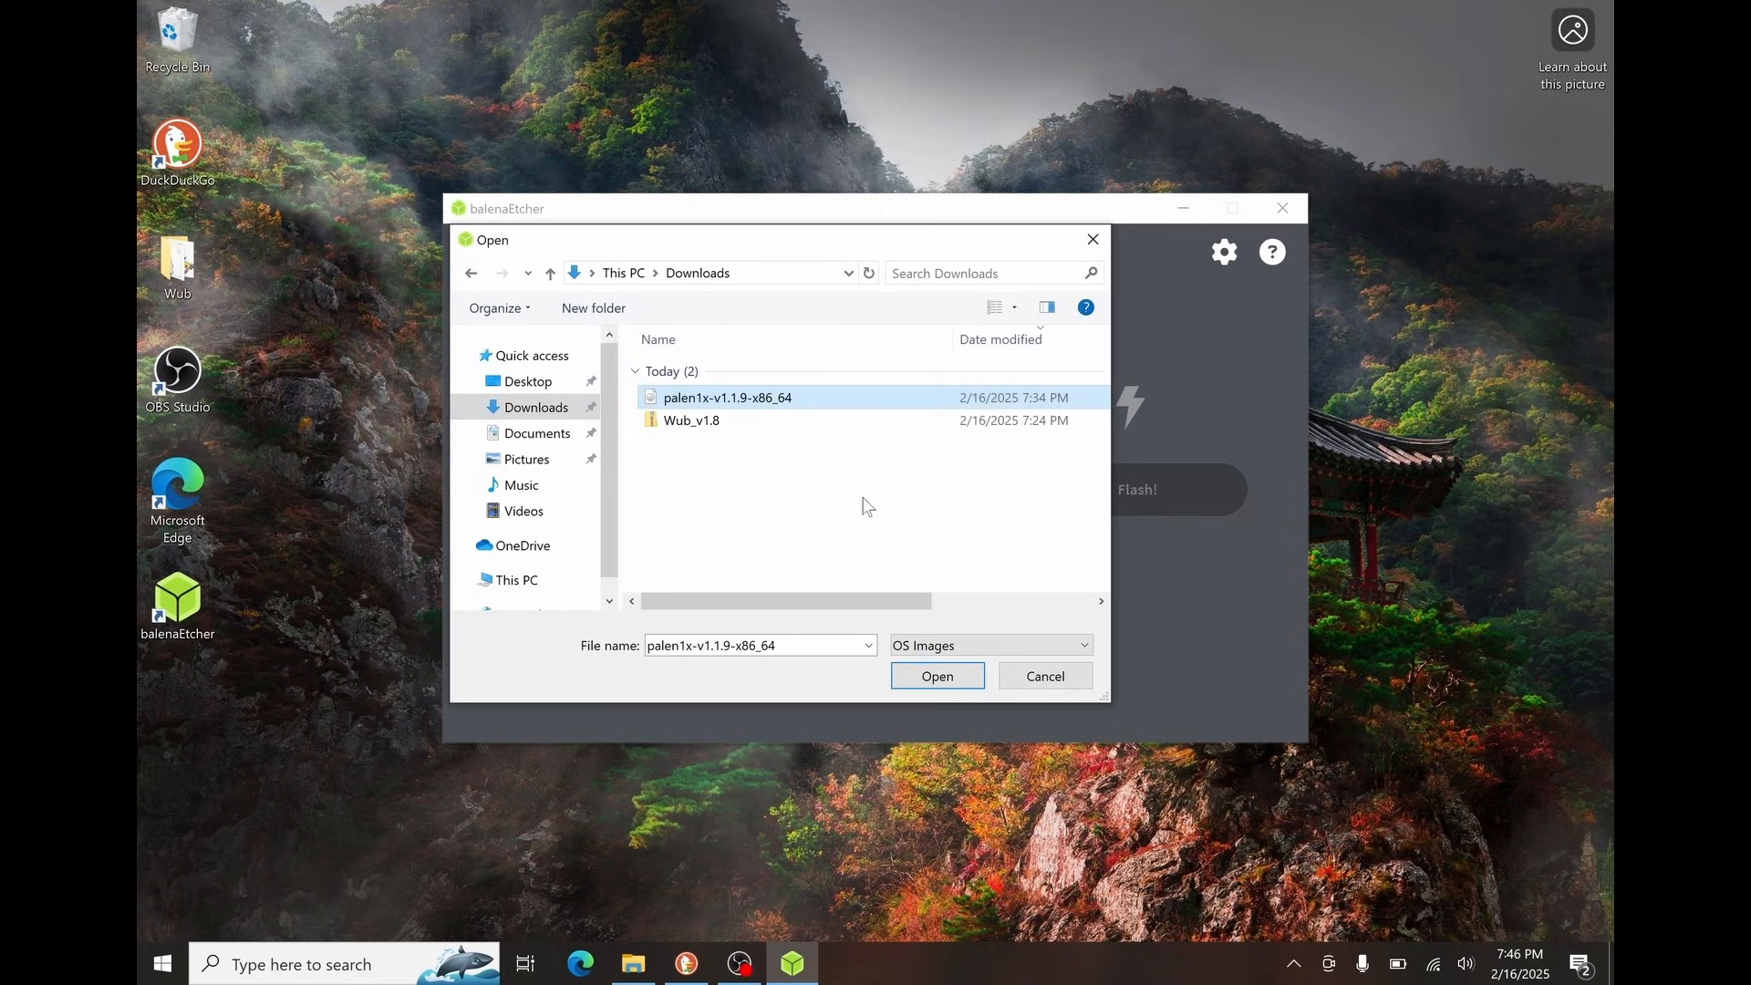
left_click(936, 675)
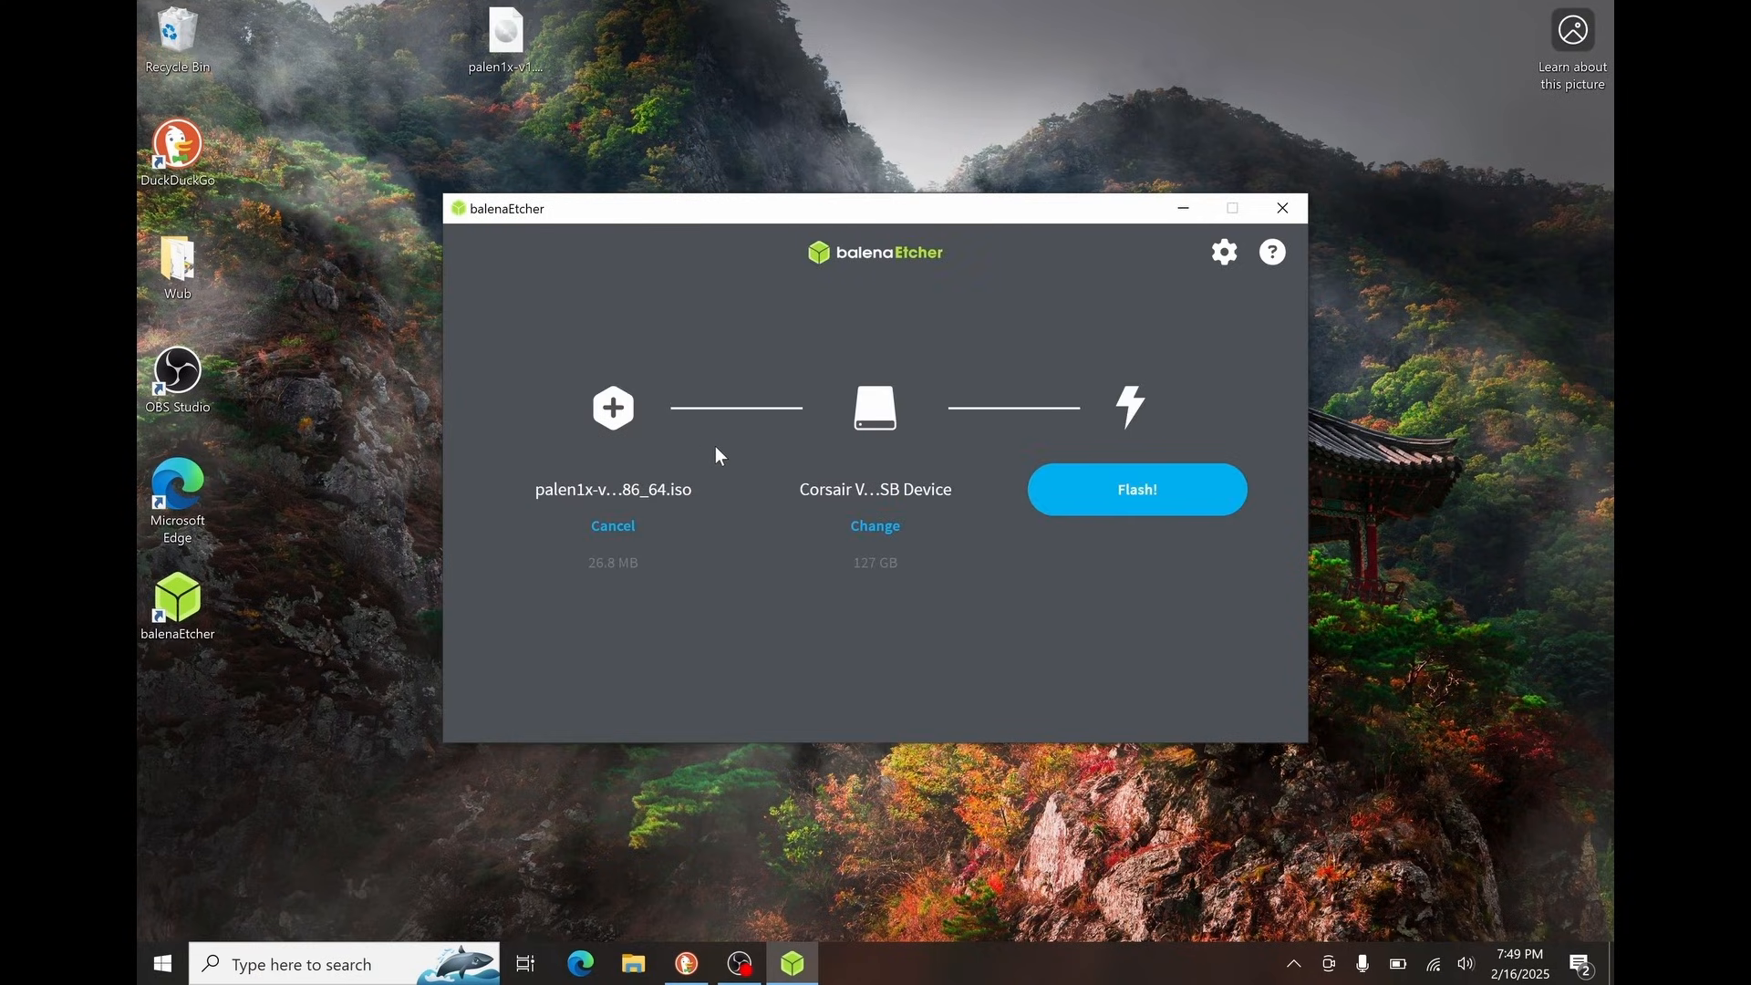
mouse_move(1047, 492)
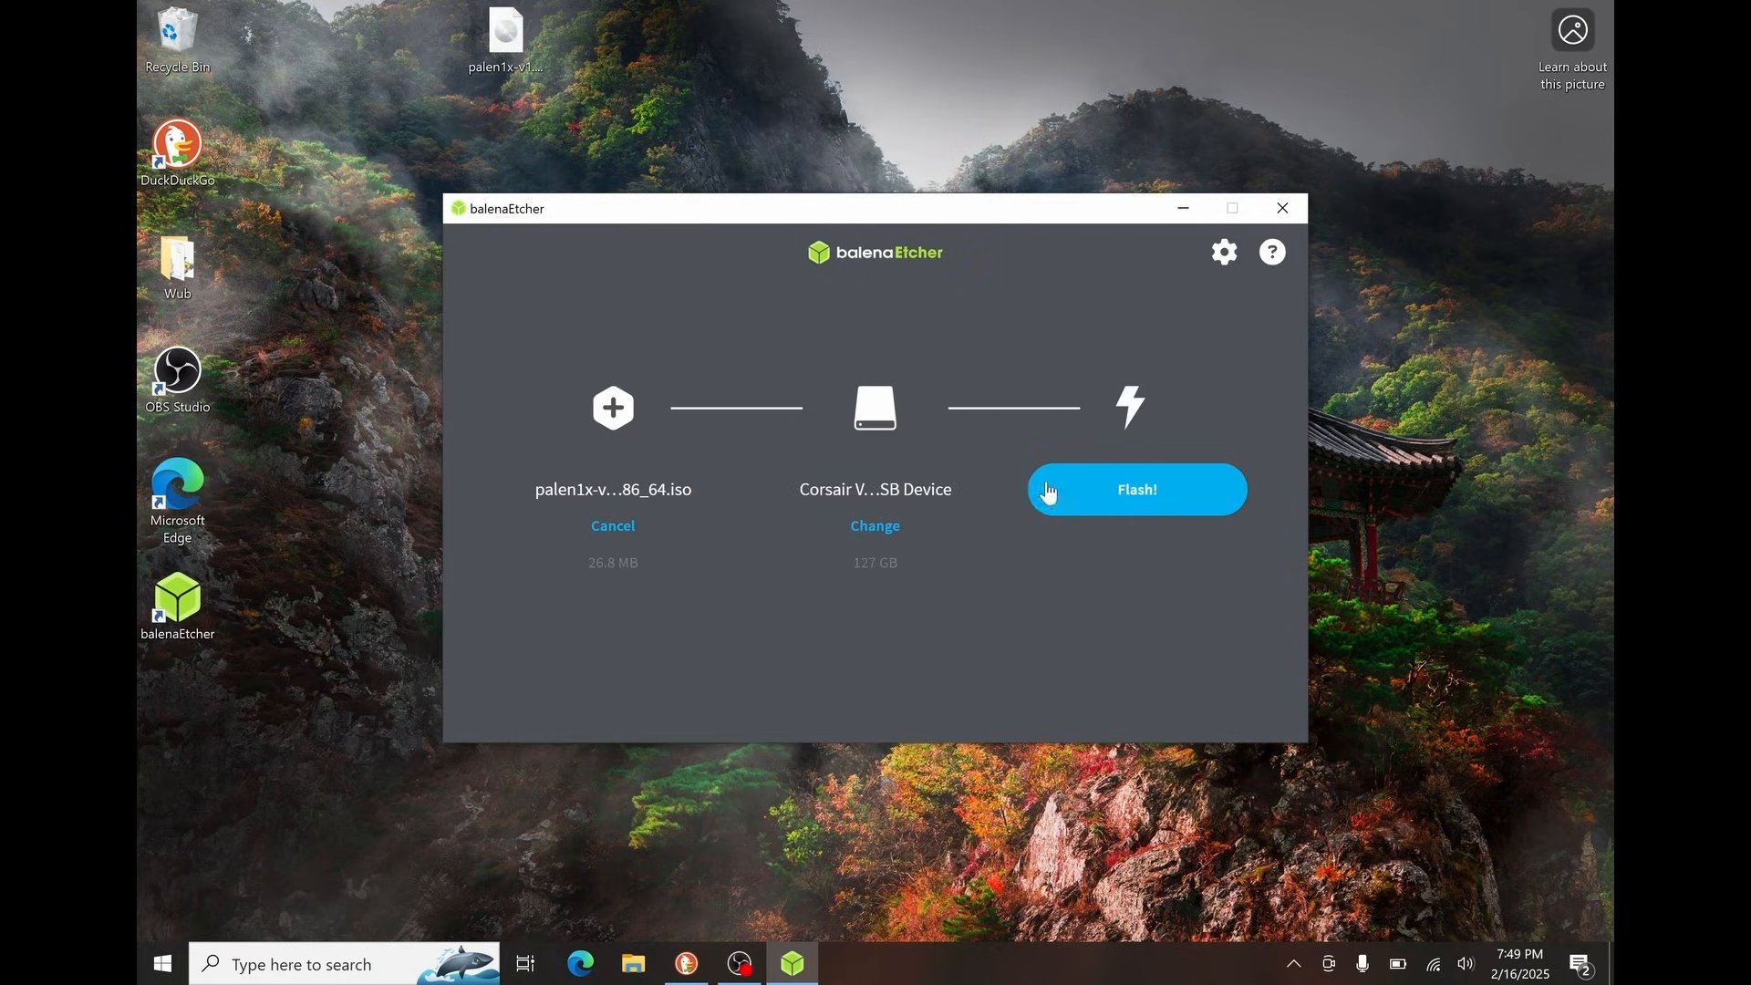
left_click(1136, 489)
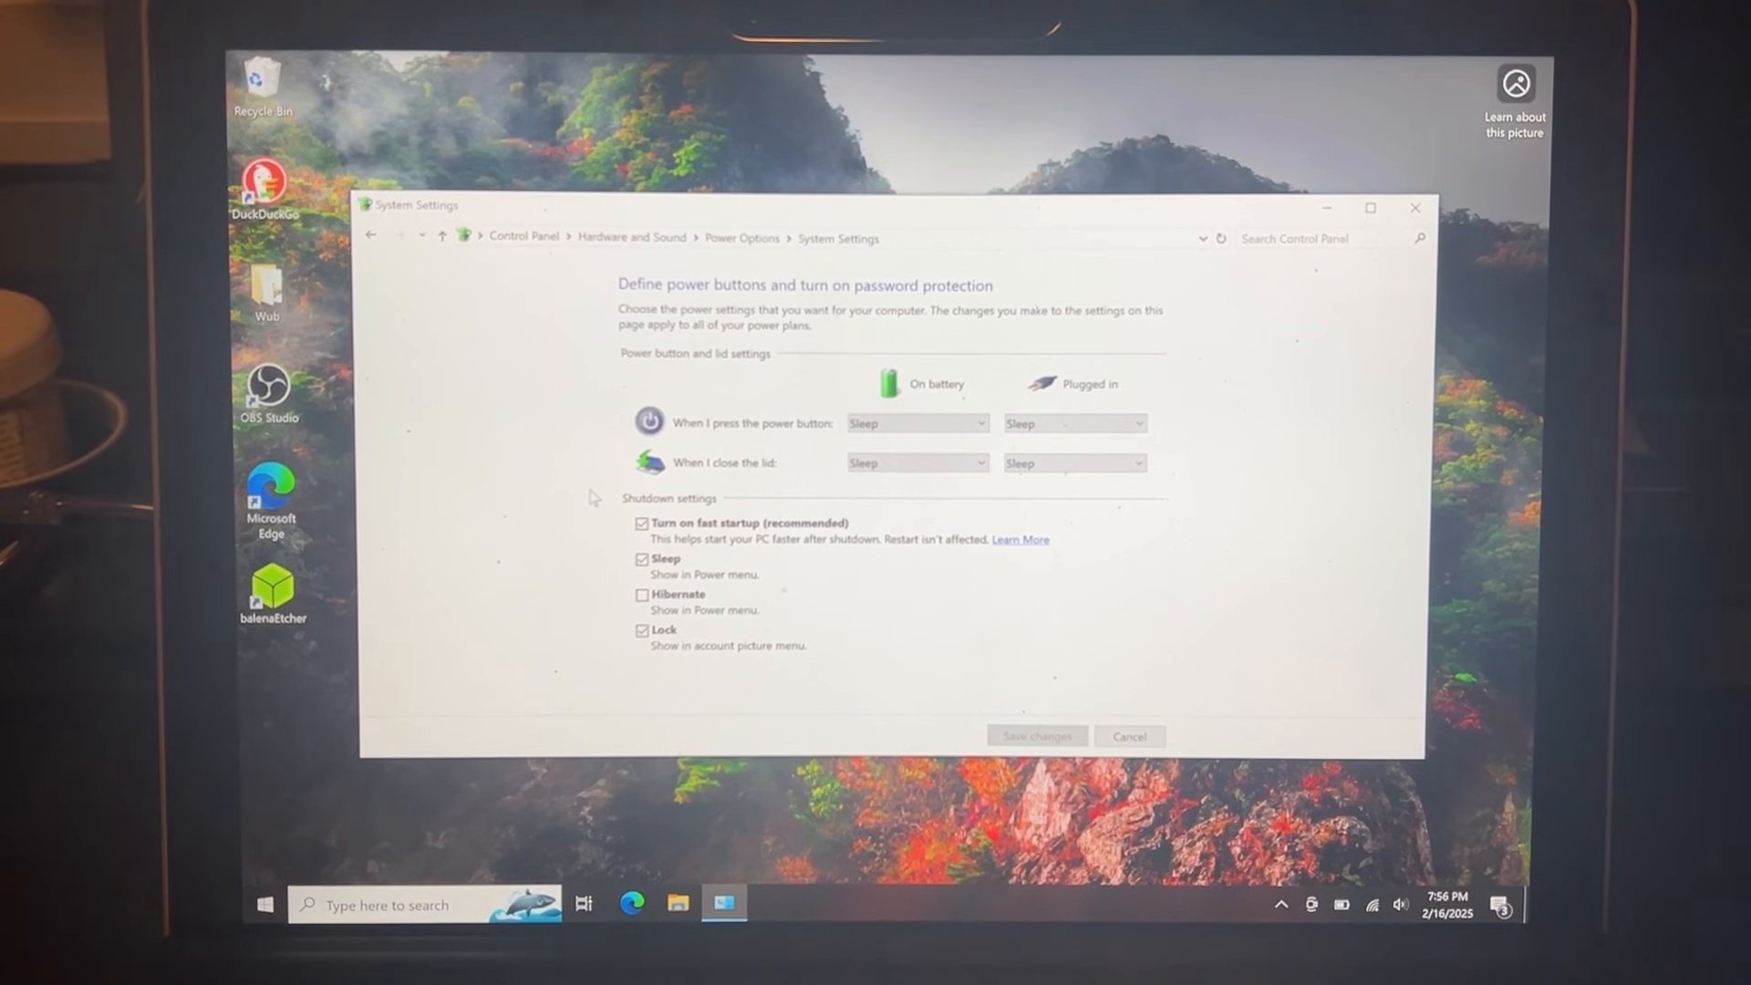
Disable fast startup and set Surface UEFI Secure Boot to None
left_click(1415, 208)
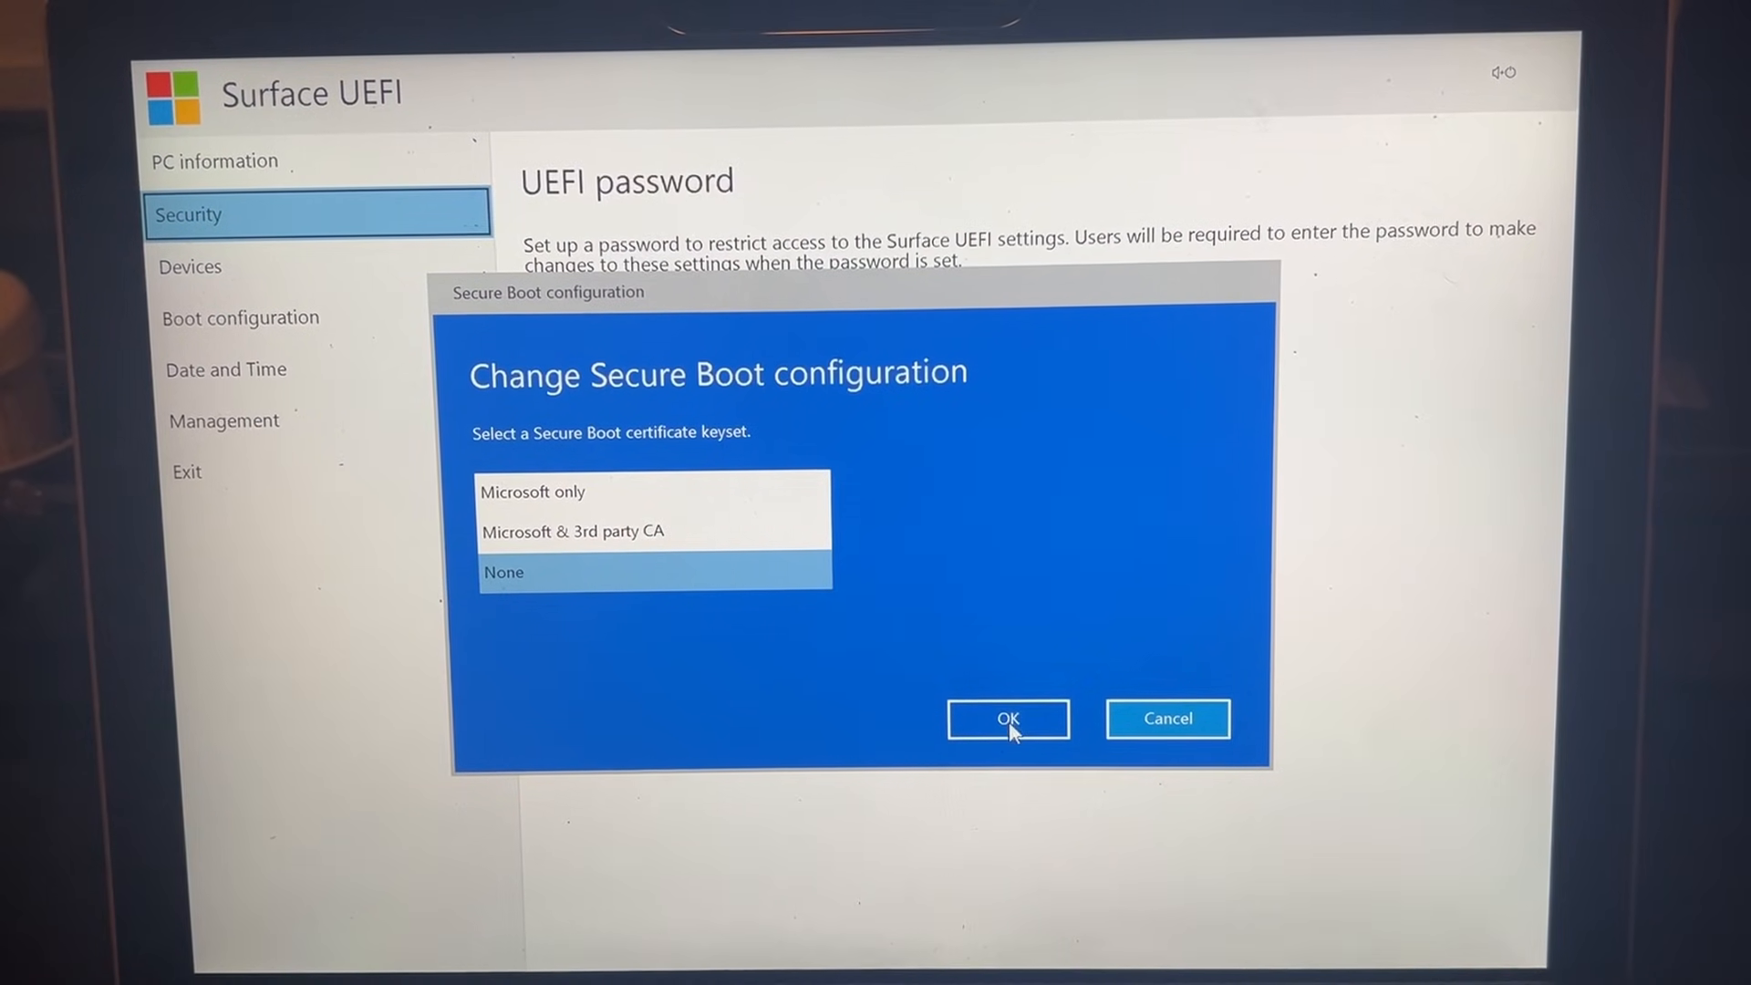
left_click(1007, 719)
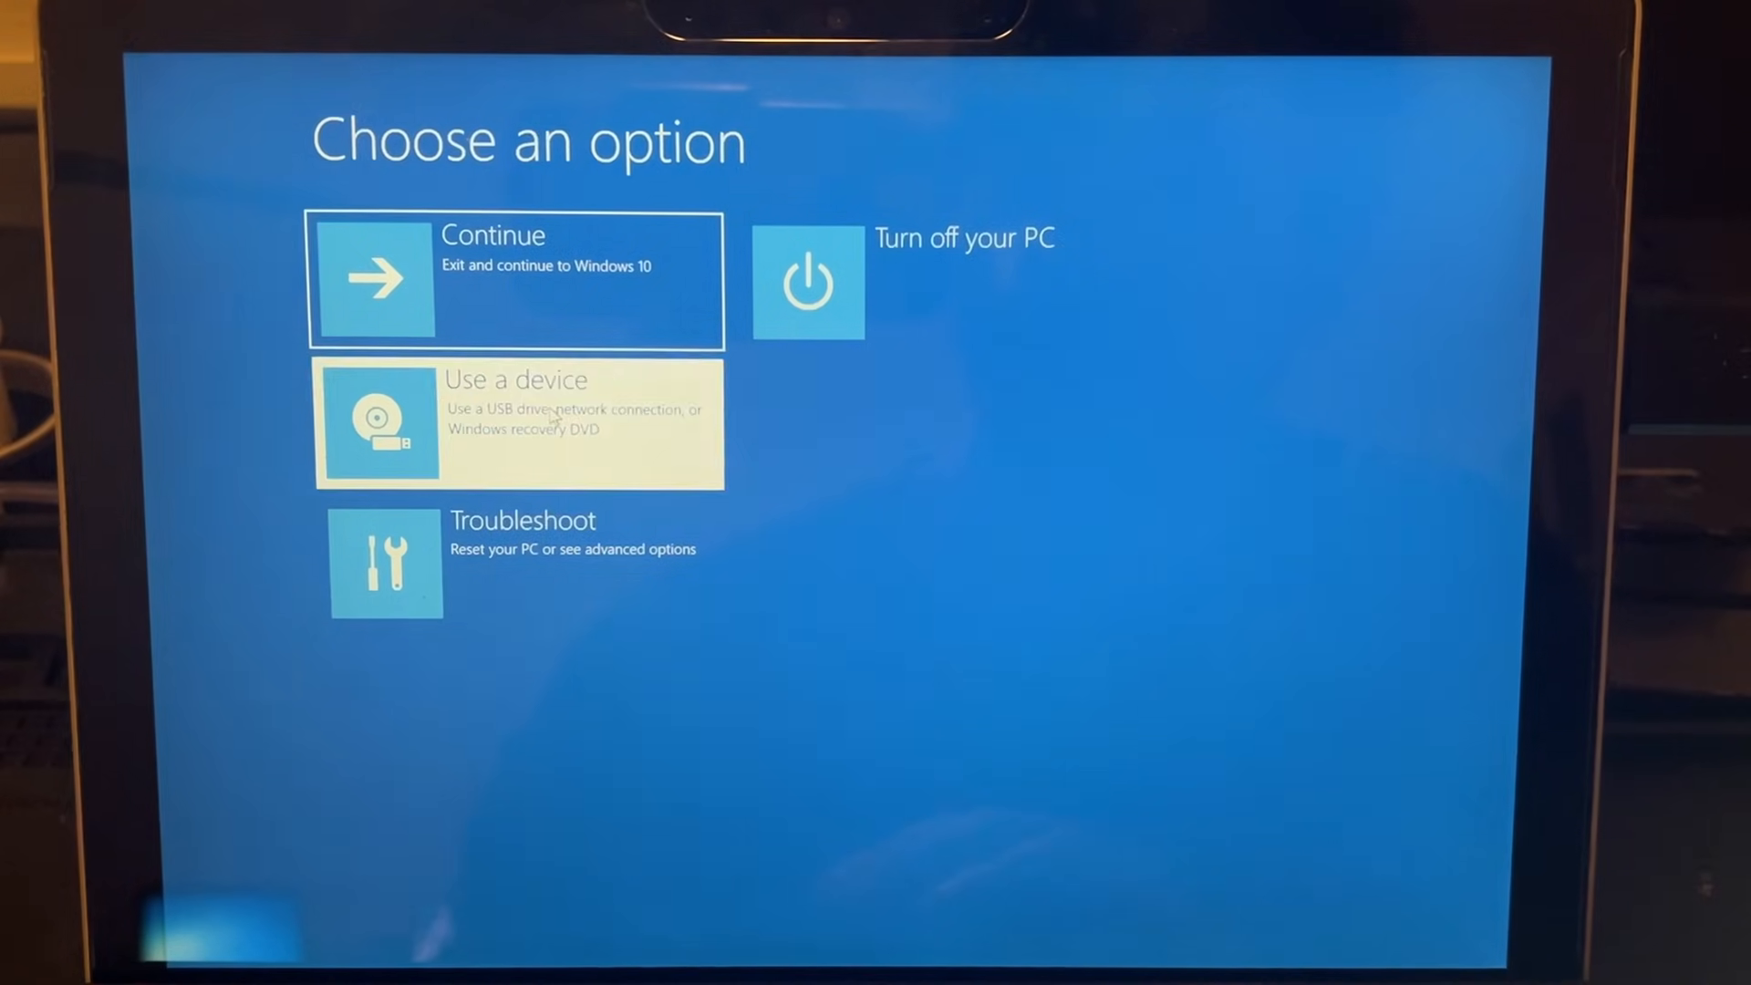
Choose Use a device to boot the PC from the palen1x USB drive
left_click(515, 422)
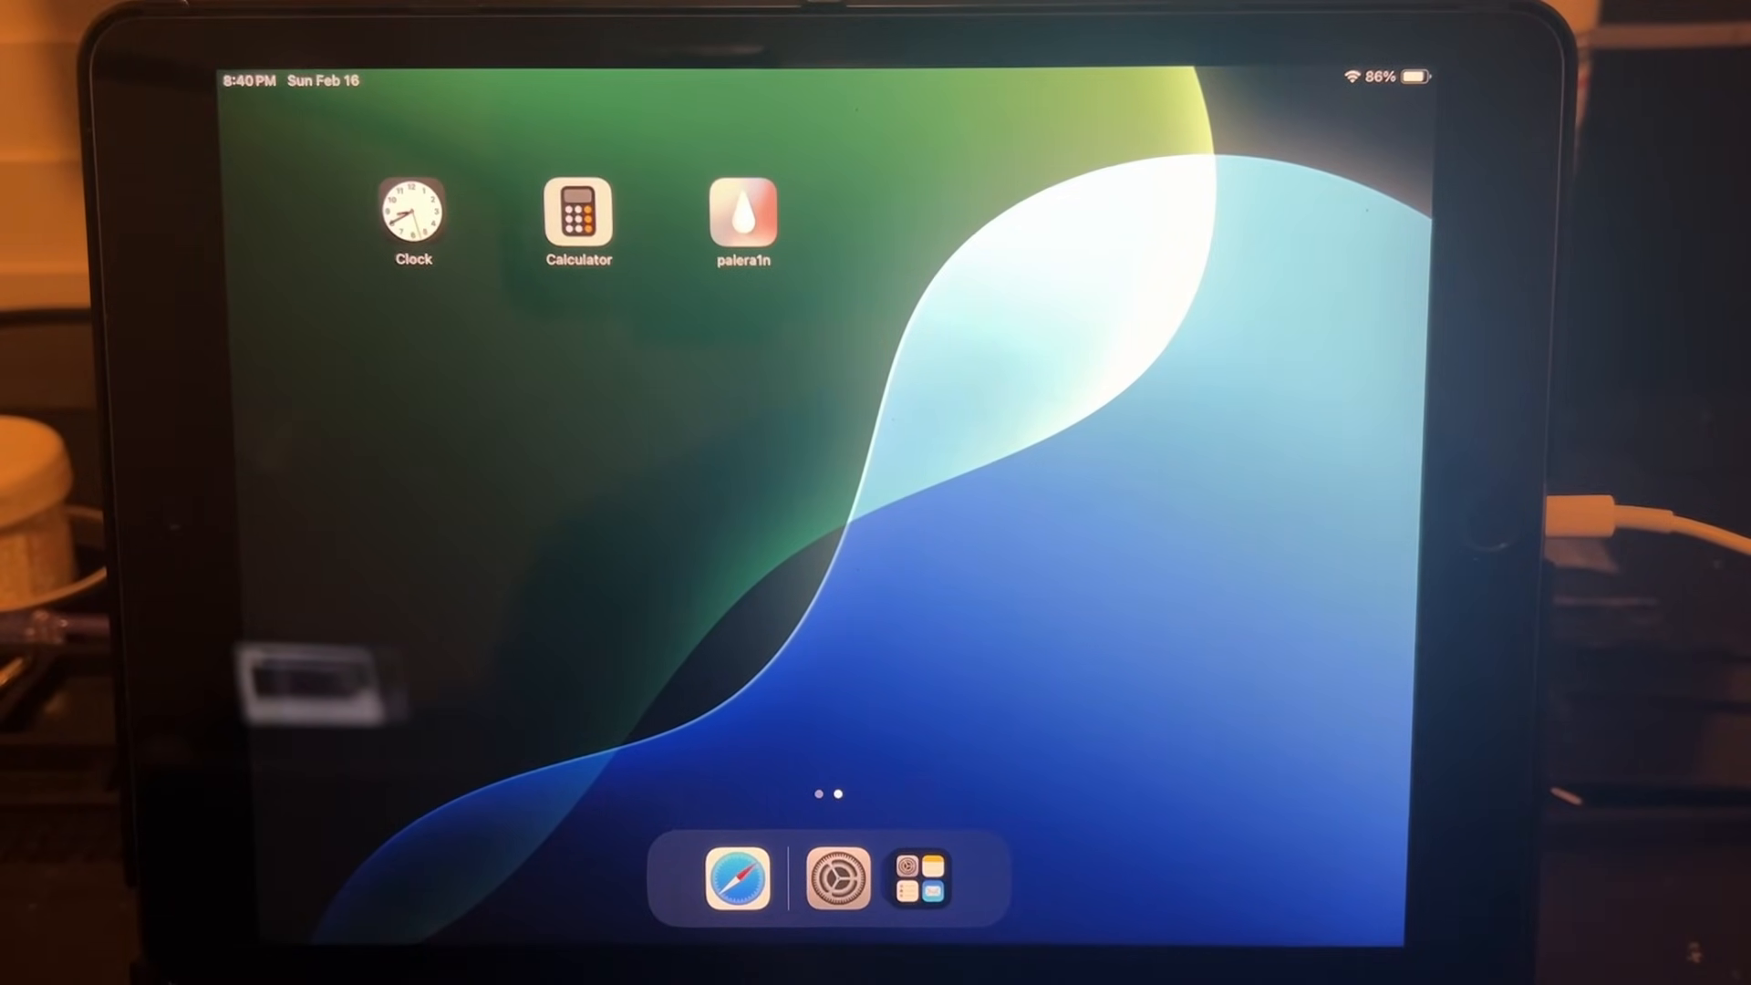
Launch the palera1n app from the iPad home screen to verify the jailbreak
left_click(741, 219)
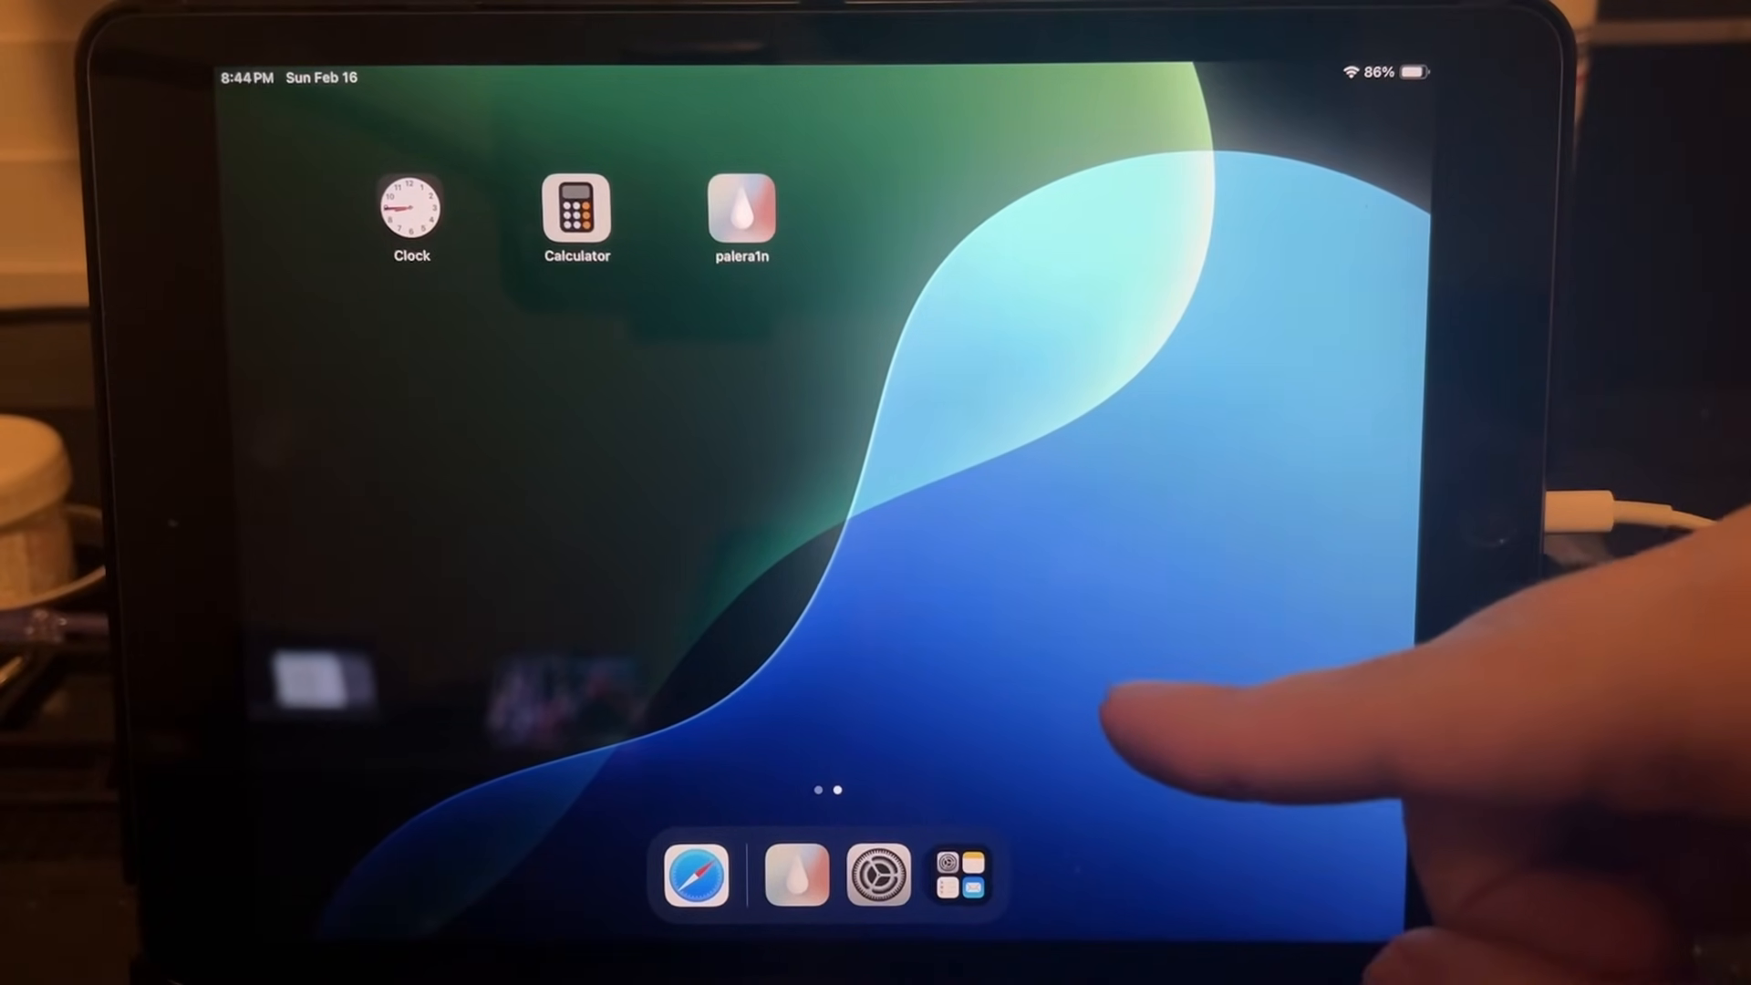
mouse_move(1228, 536)
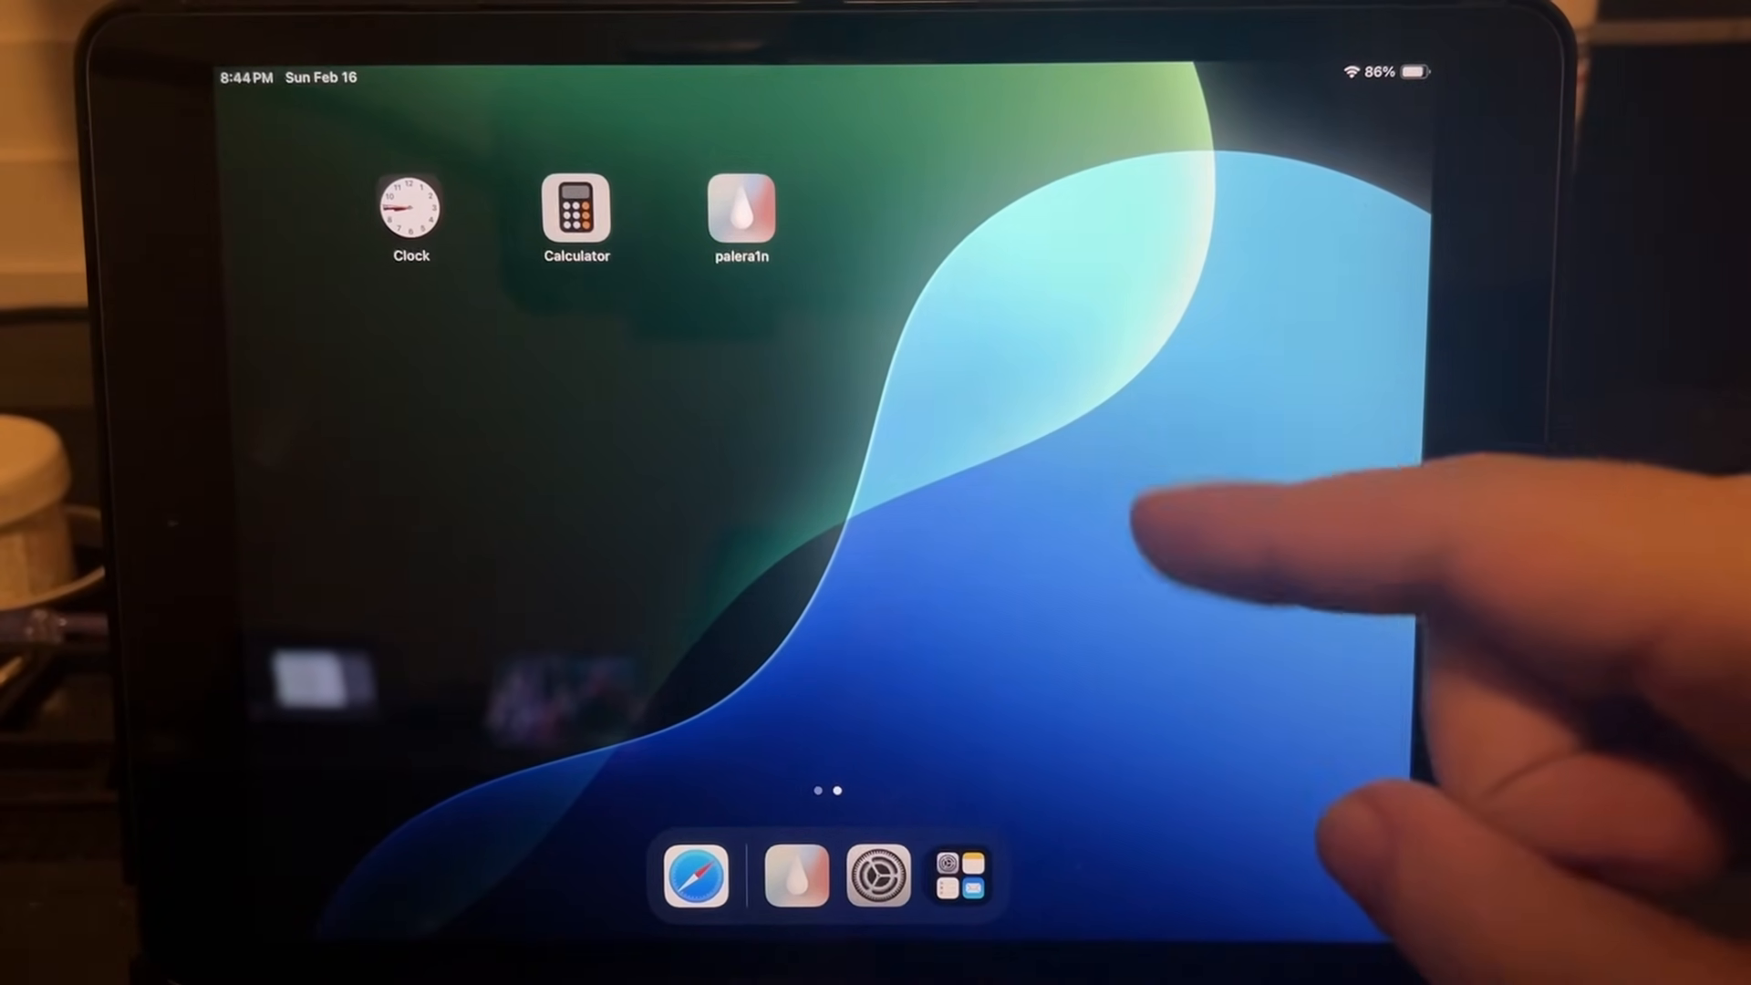